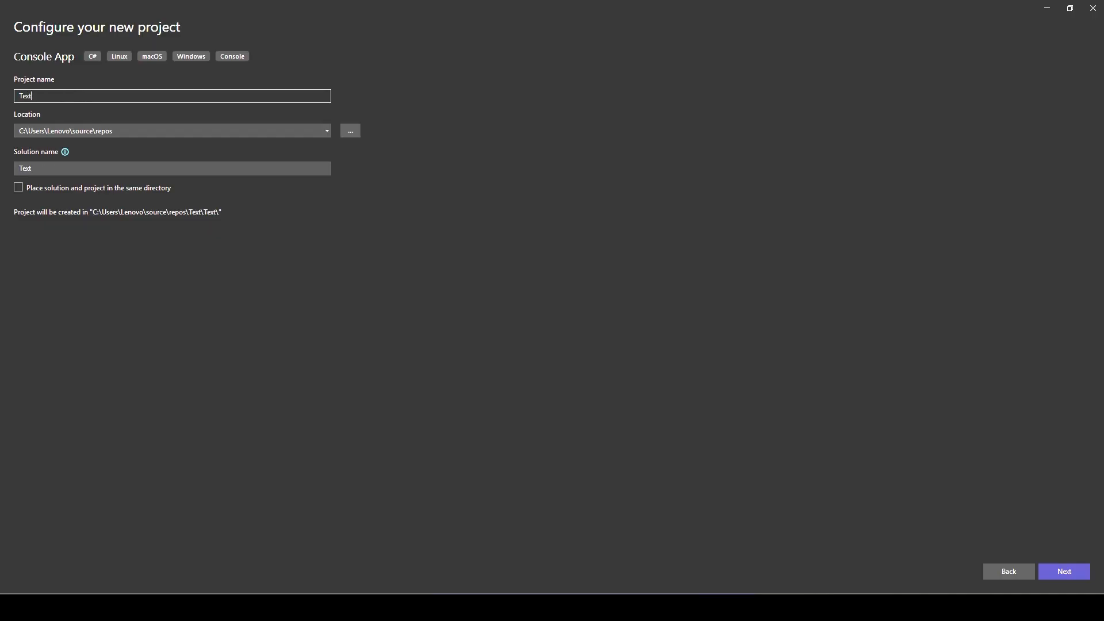
Name the new console project TextRecognitionOCR and create it on .NET 8.0
type("Recogni")
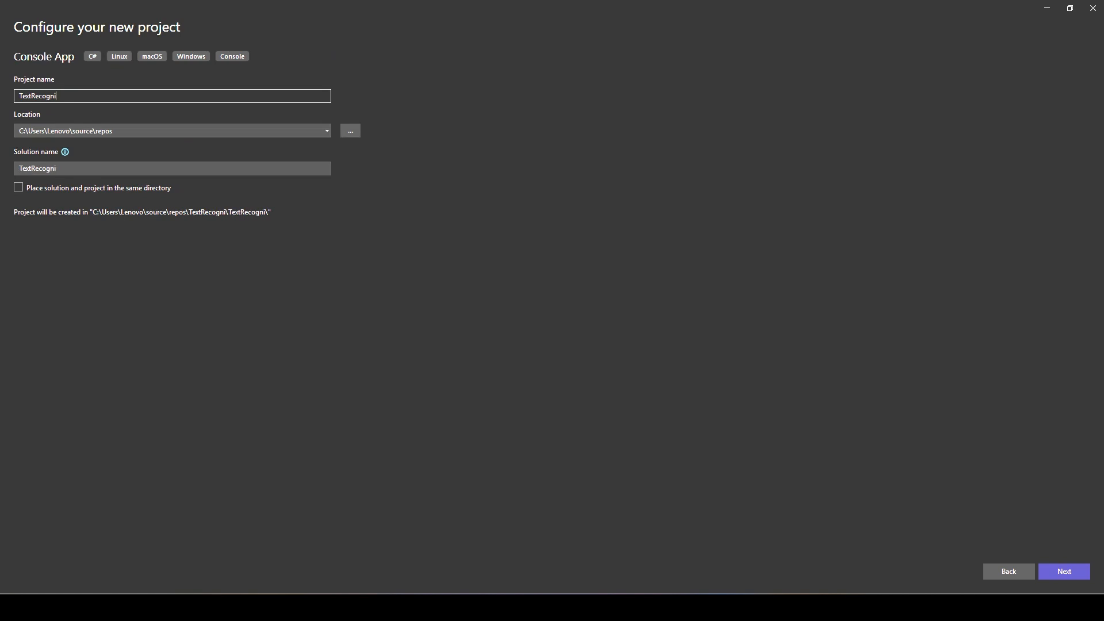
type("tionOCR")
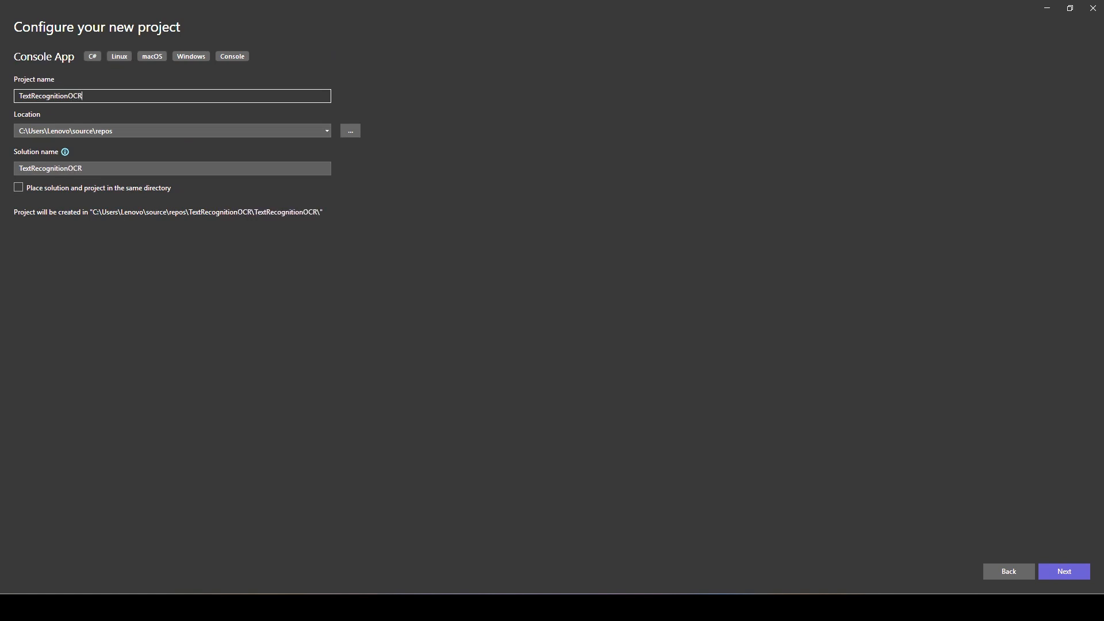
left_click(1063, 572)
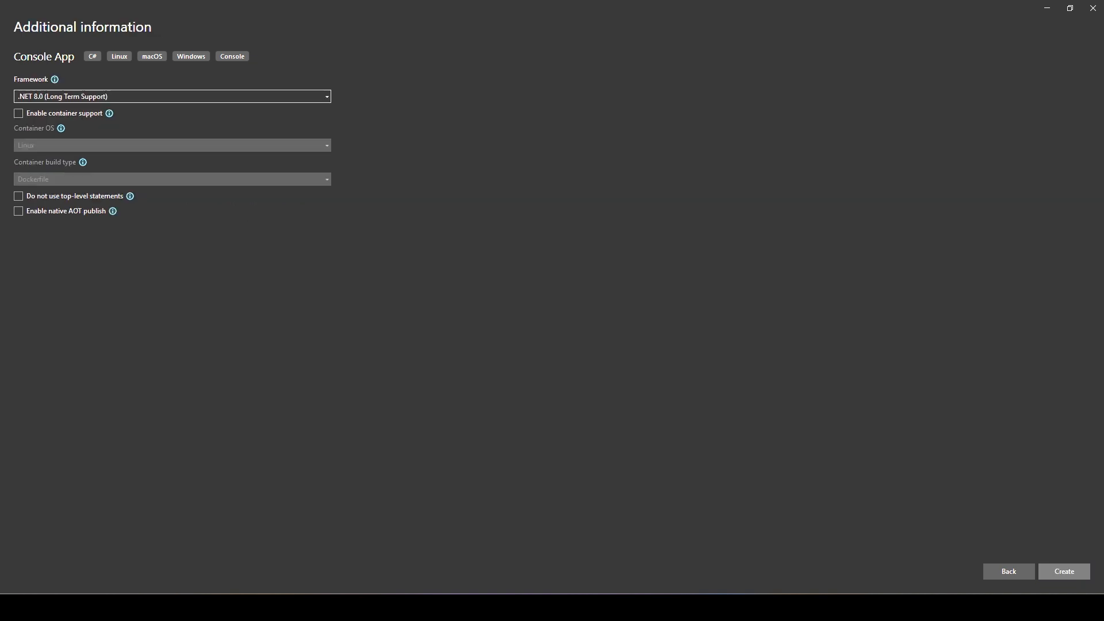
left_click(1064, 571)
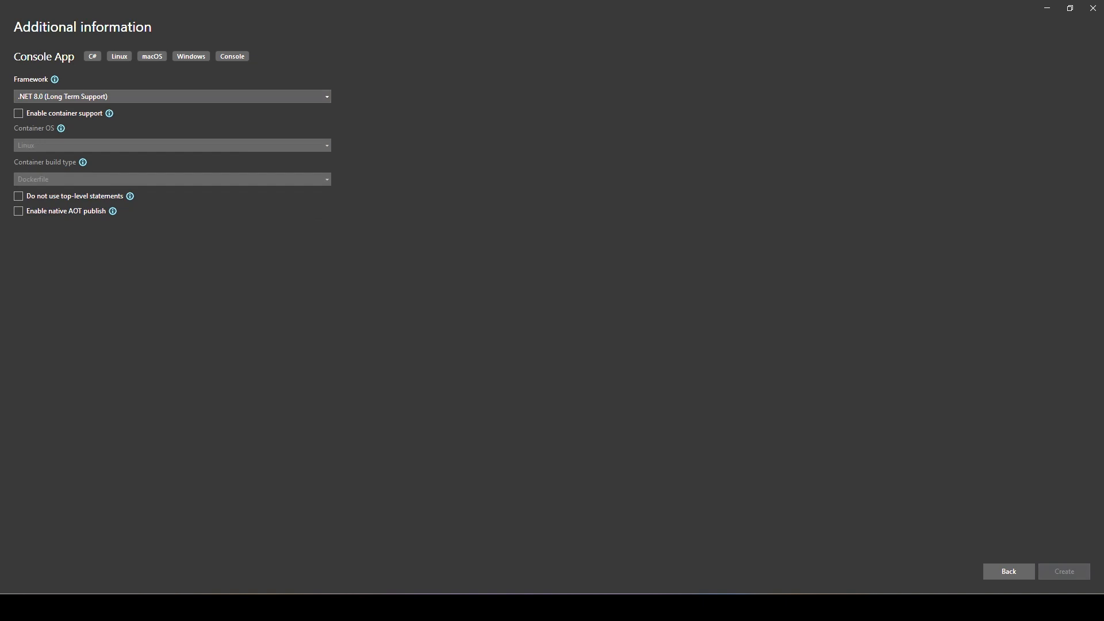
left_click(1063, 571)
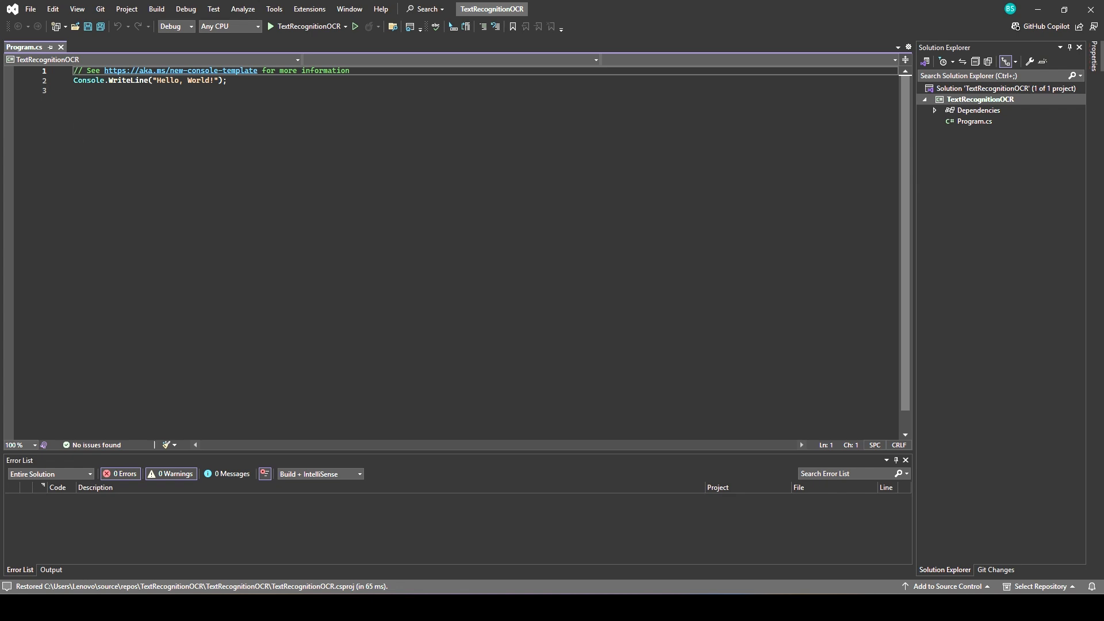
Convert Program.cs to an explicit Program.Main and install the Tesseract 5.2.0 NuGet package
left_click(78, 90)
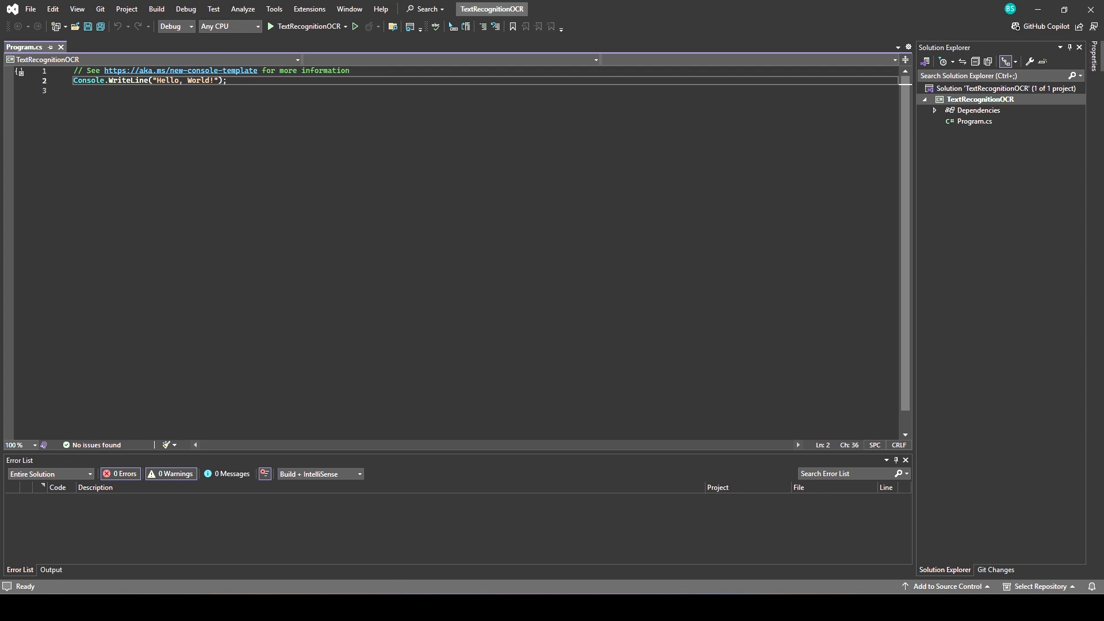
left_click(50, 81)
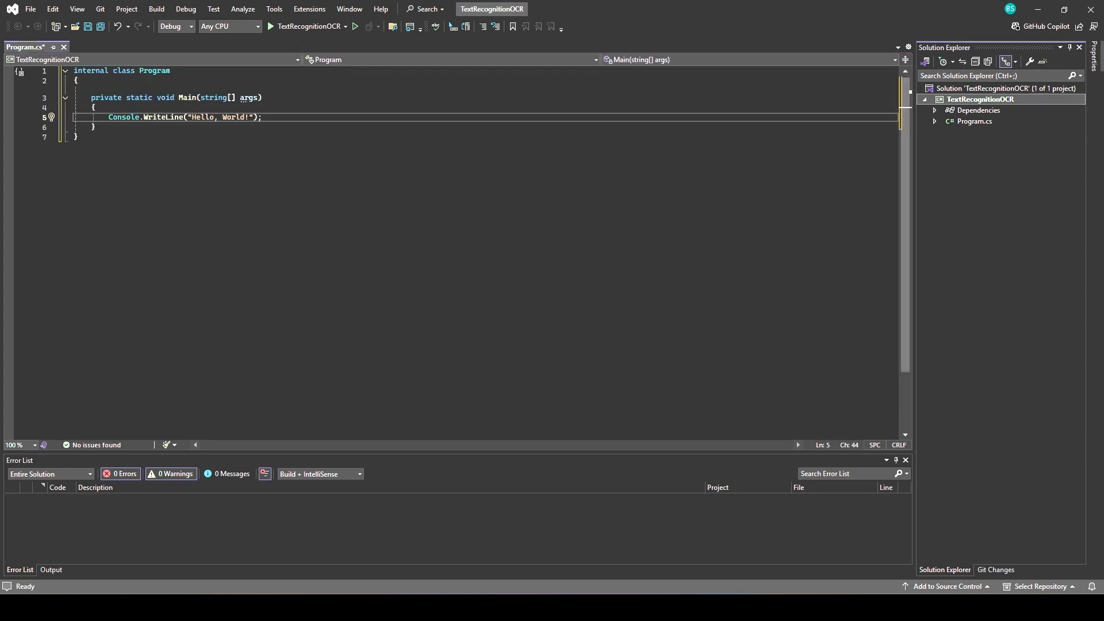
right_click(980, 100)
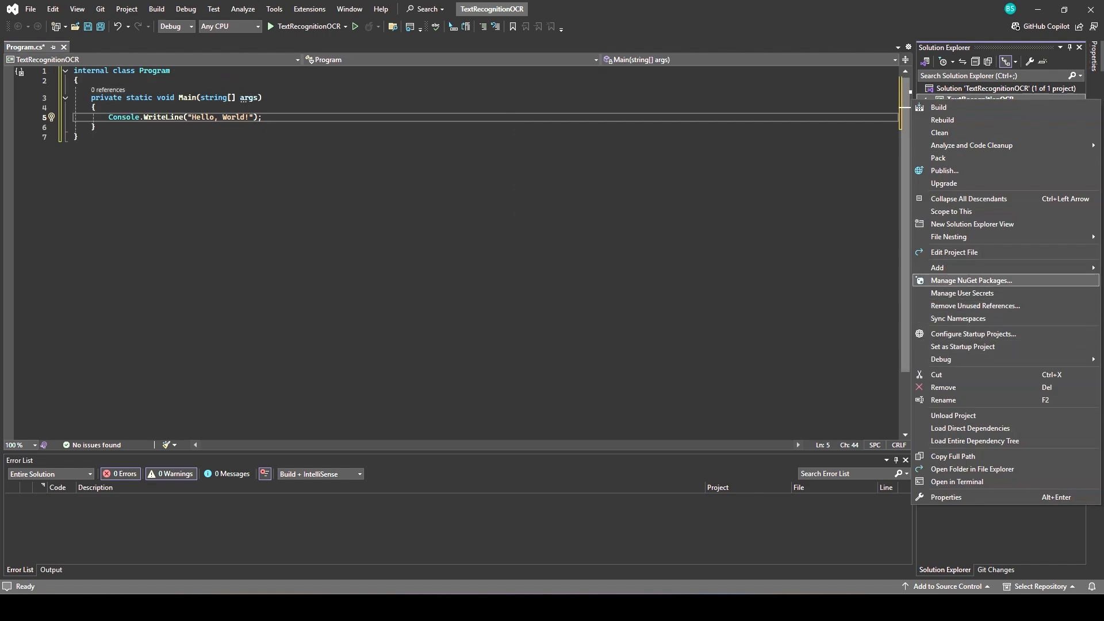
left_click(972, 280)
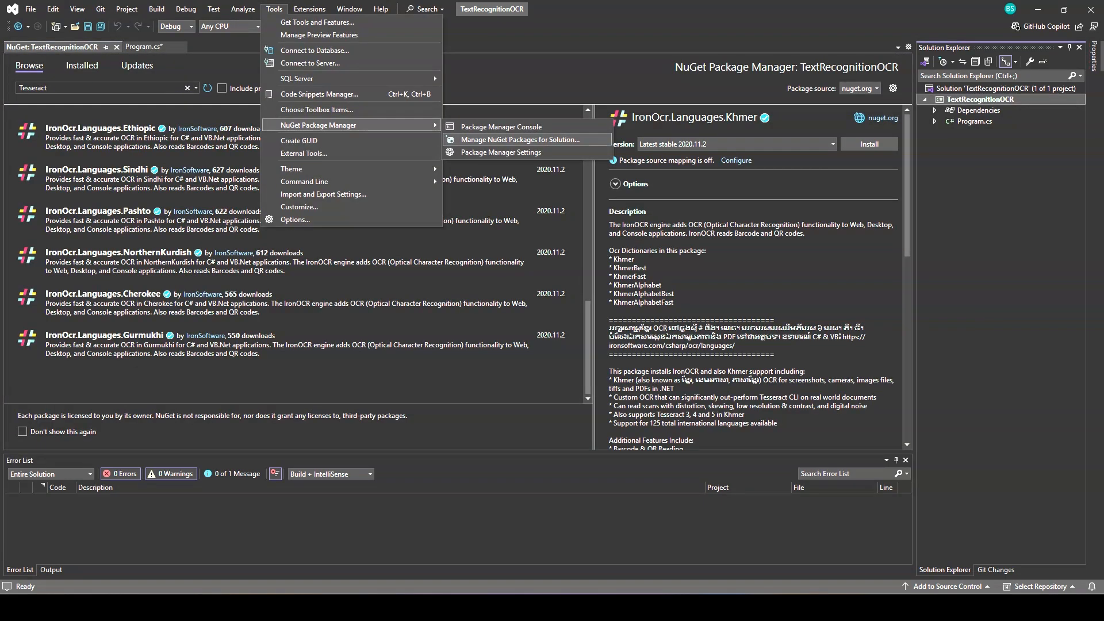
left_click(502, 127)
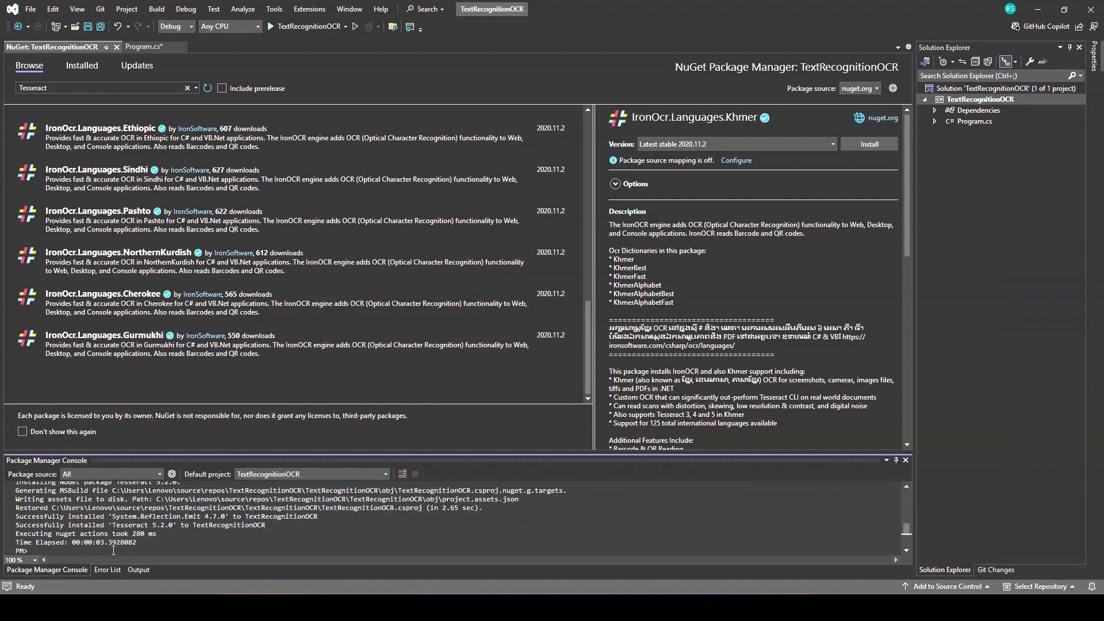
left_click(936, 109)
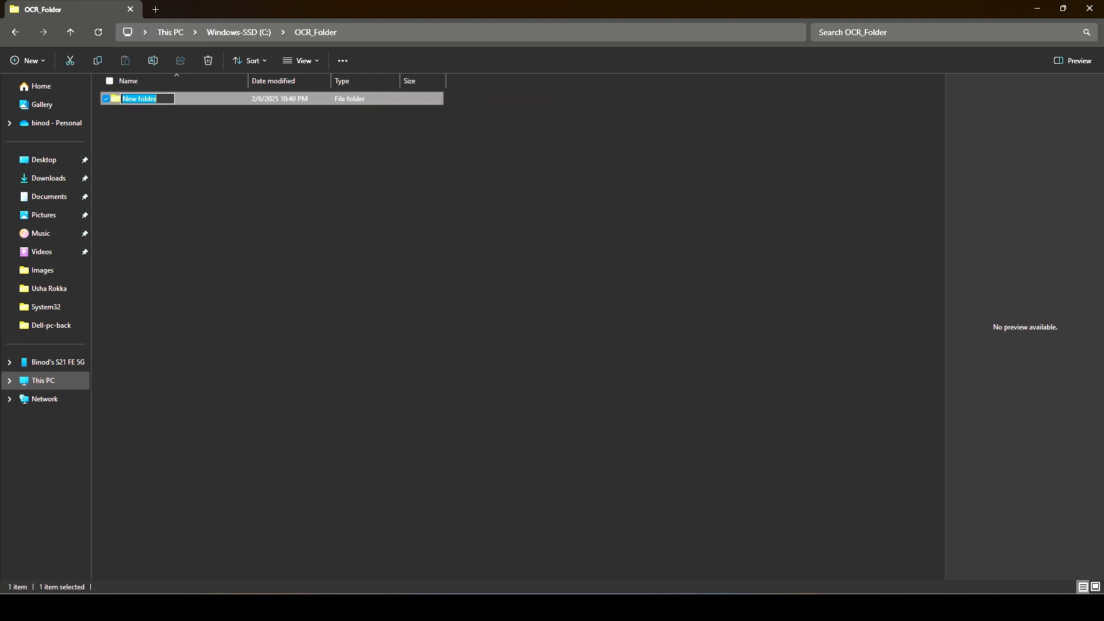
Rename the new OCR_Folder folder to testDataPath and open it
type("testDataPath")
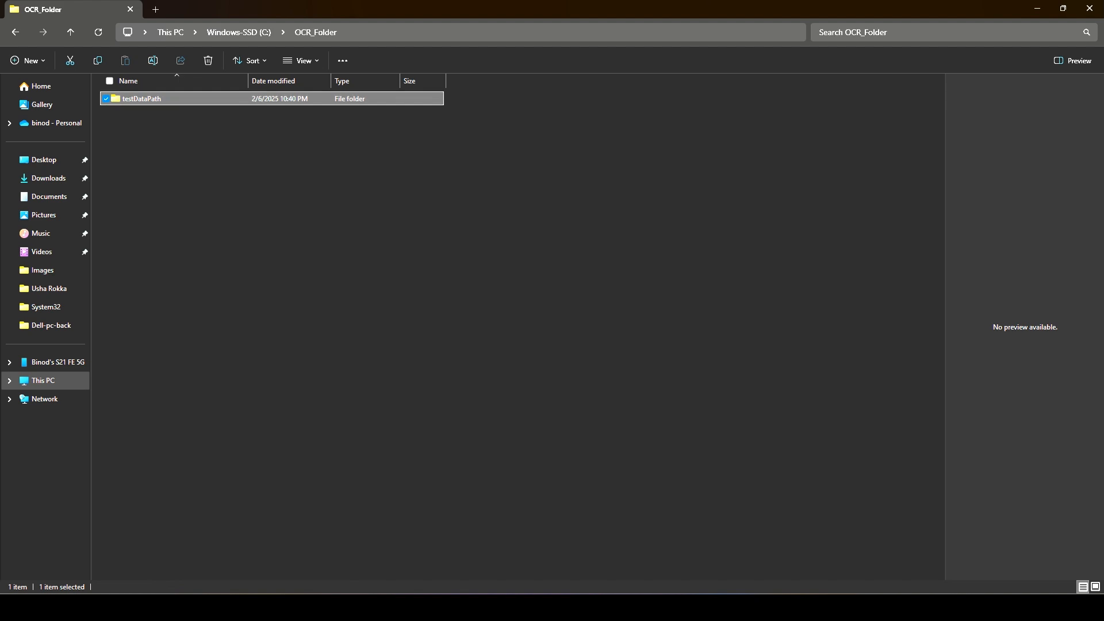
double_click(138, 98)
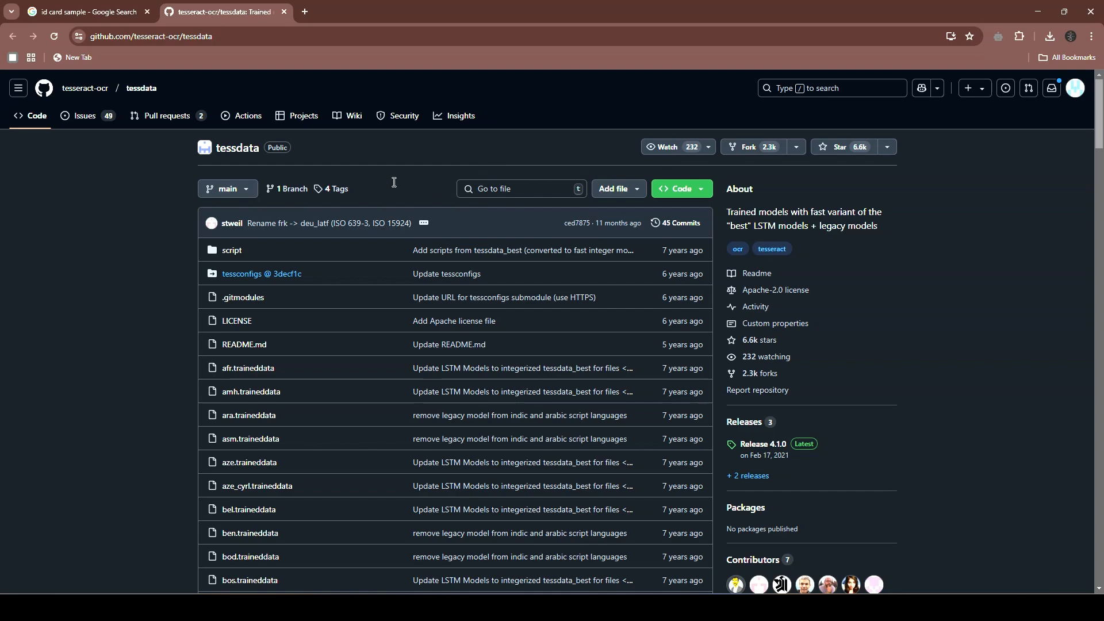
Scroll the tessdata repository file list and open the eng.traineddata file page
scroll("down", 3)
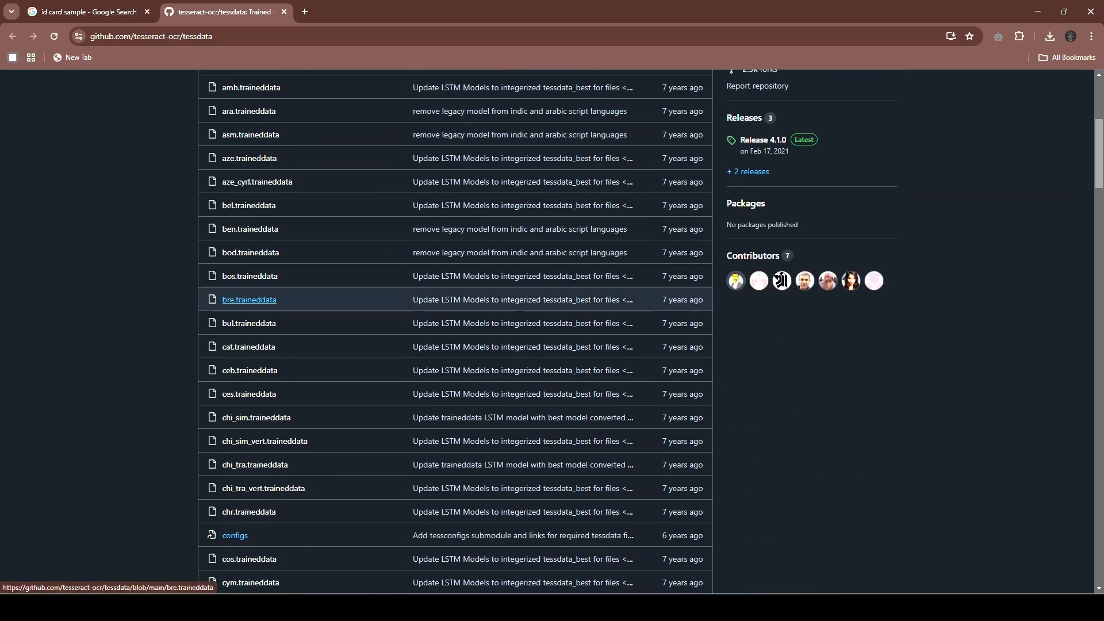
scroll("down", 3)
type("eng.t")
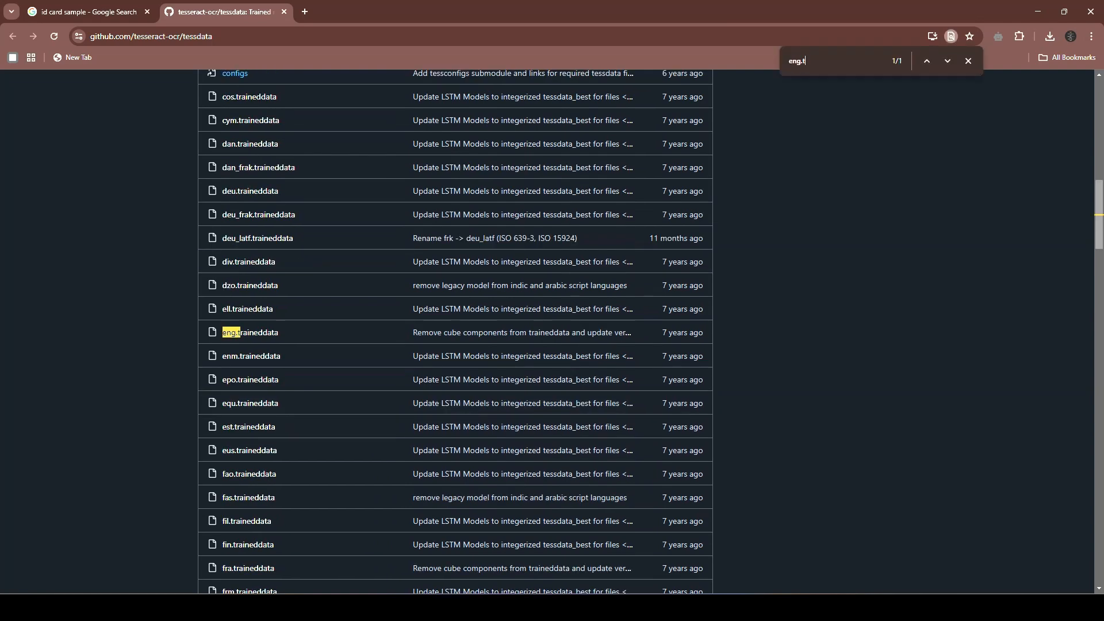
left_click(249, 332)
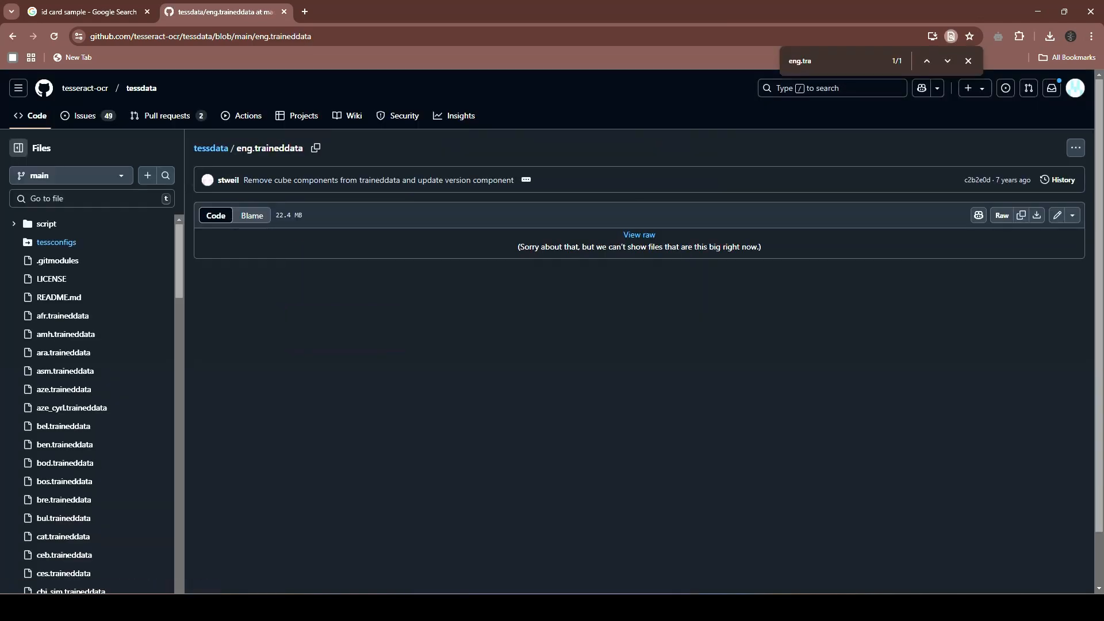
mouse_move(1036, 214)
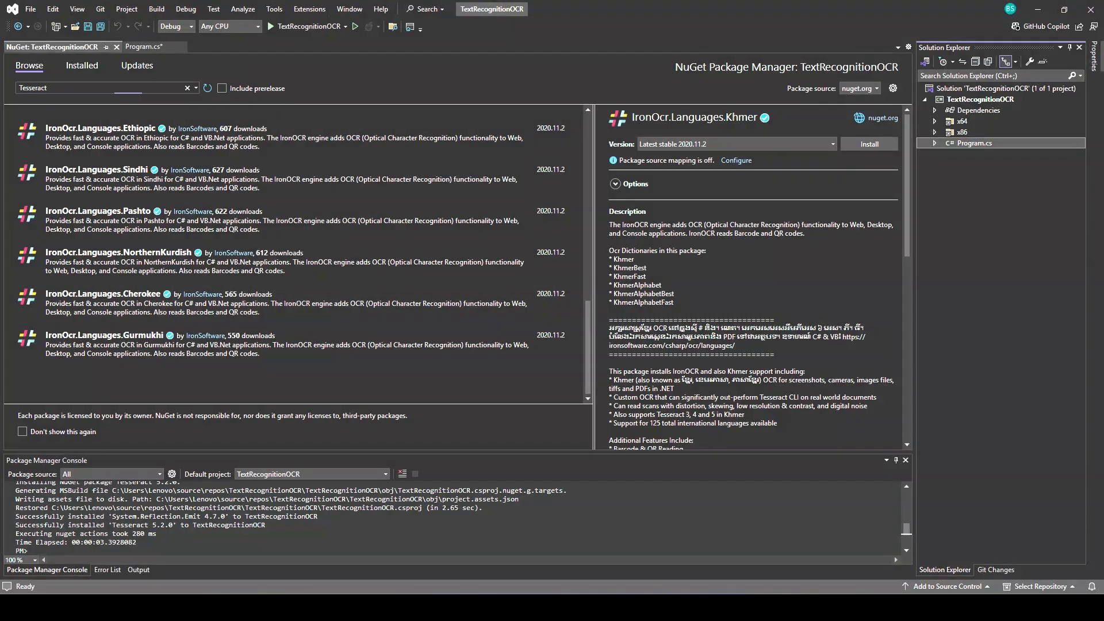
In Main, declare testDataPath and imagePage path strings pointing into C:\OCR_Folder
left_click(139, 47)
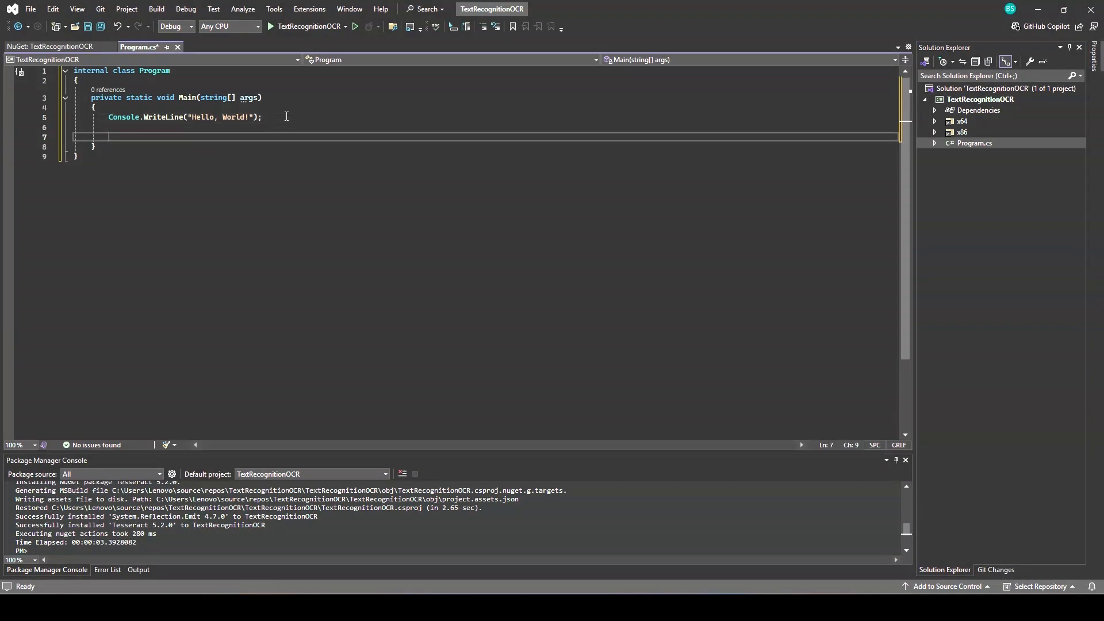
type("string testData")
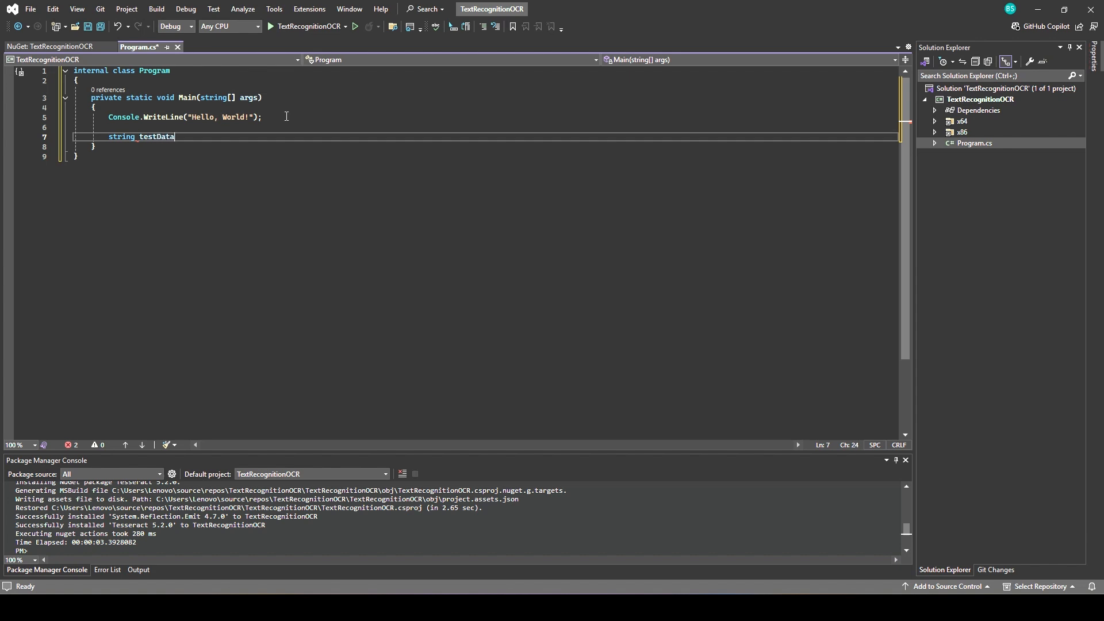
type("Path=@")
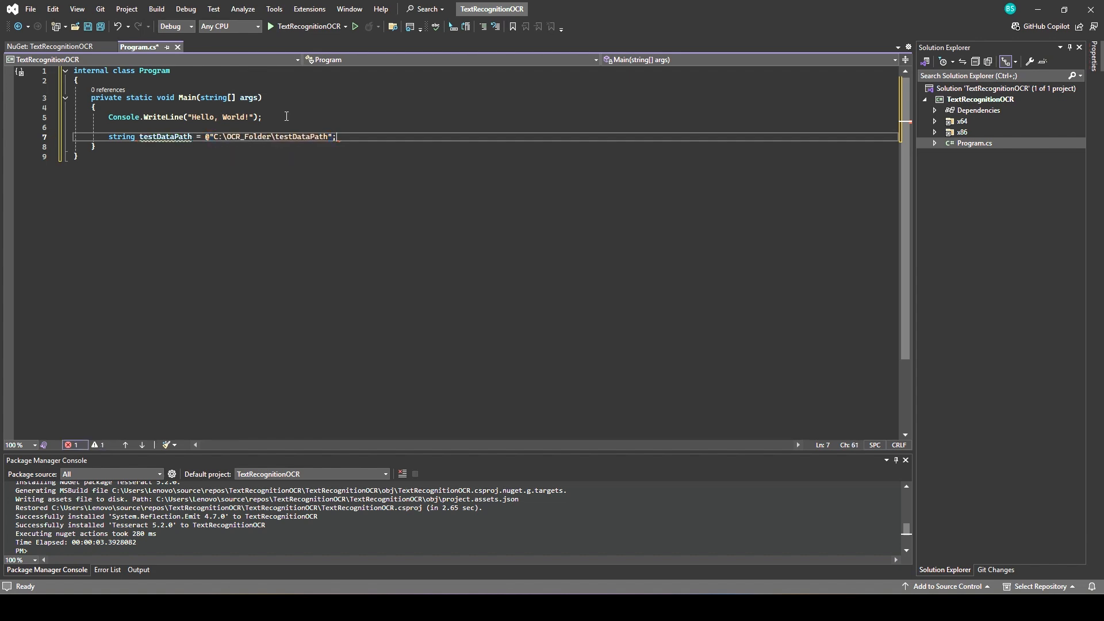
type("string")
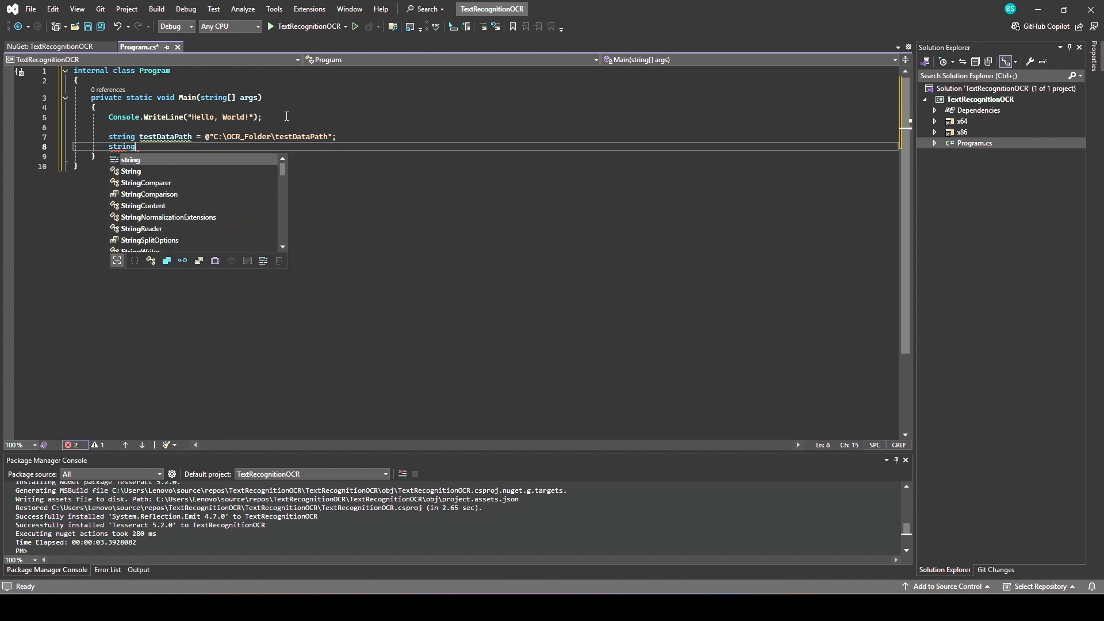
type("imagePage=\"")
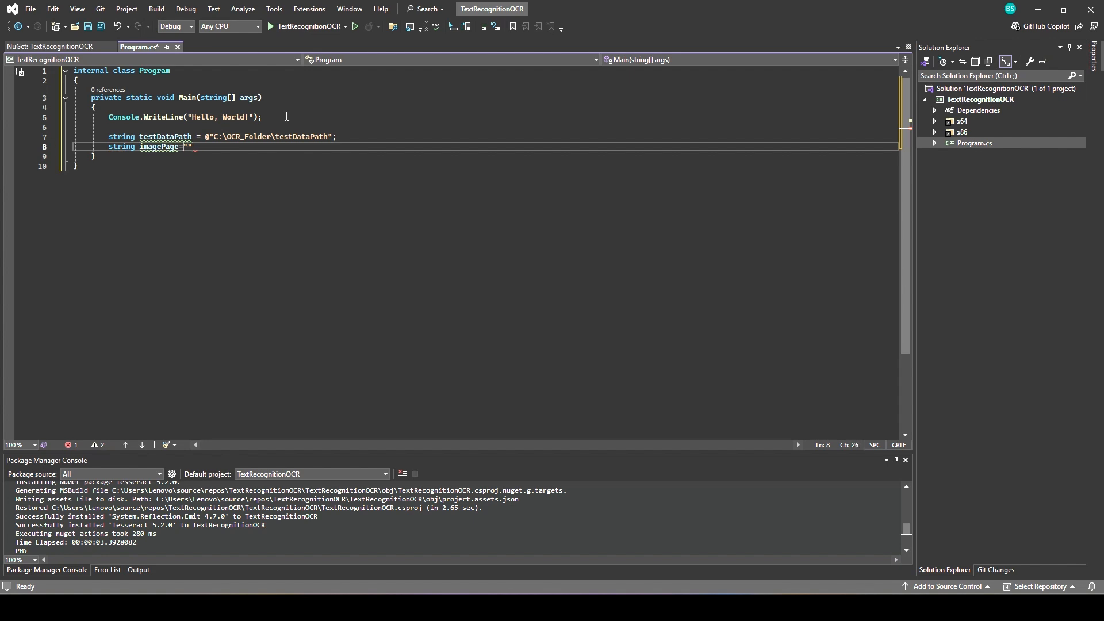
type("@\"C:\\OCR_Folder\\testDataPath\"")
type("try")
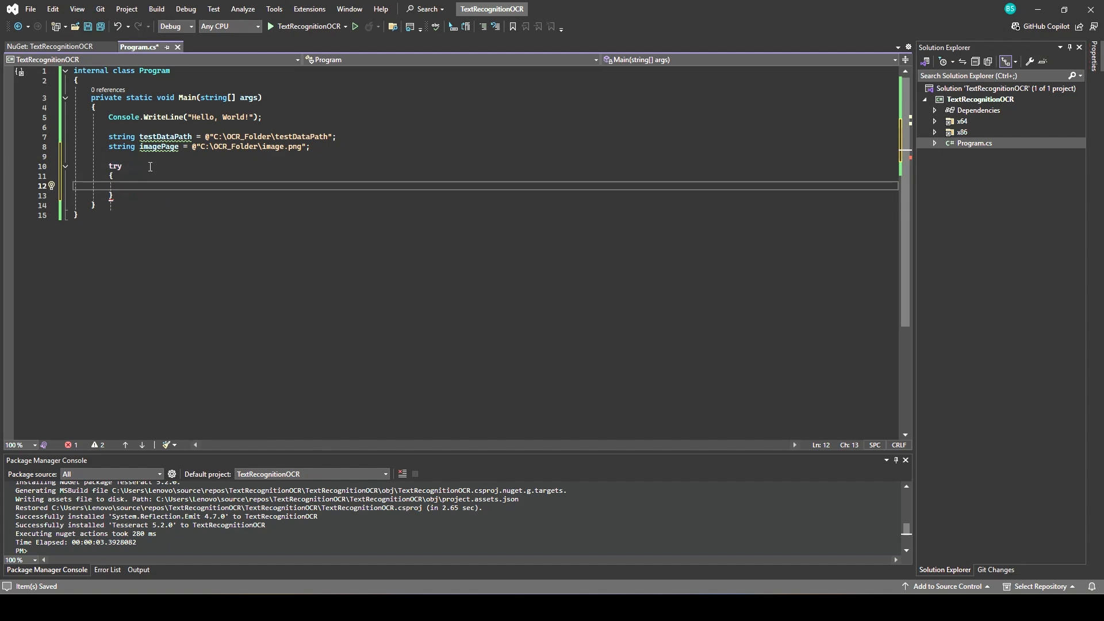
Create a TesseractEngine using testDataPath, the "eng" language and an EngineMode
type("using (var engine)")
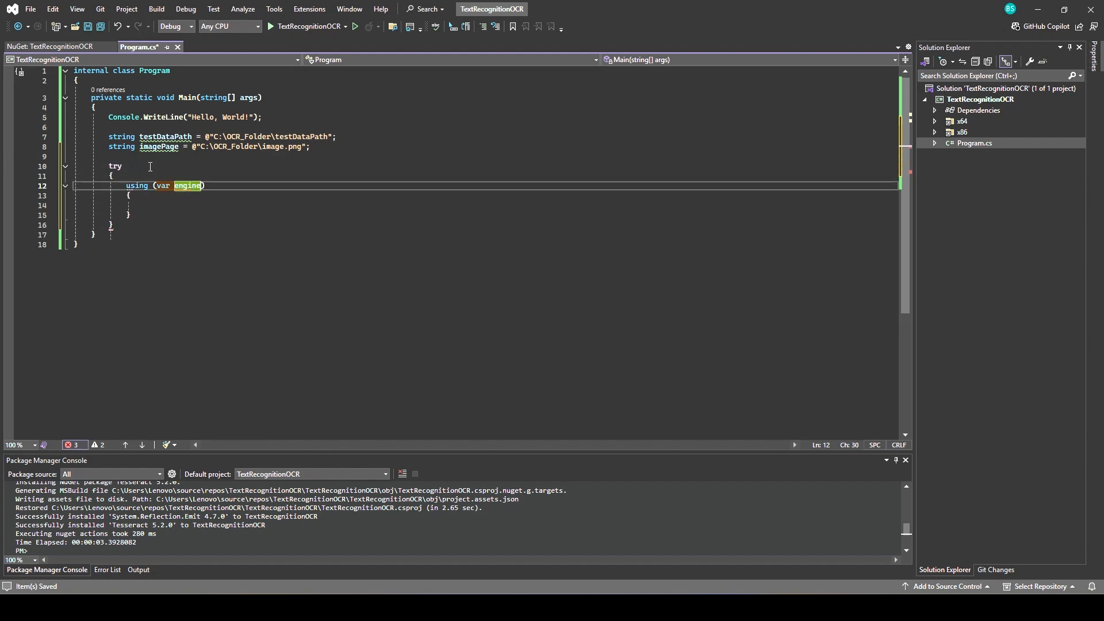
type("=new TesseractEngine(")
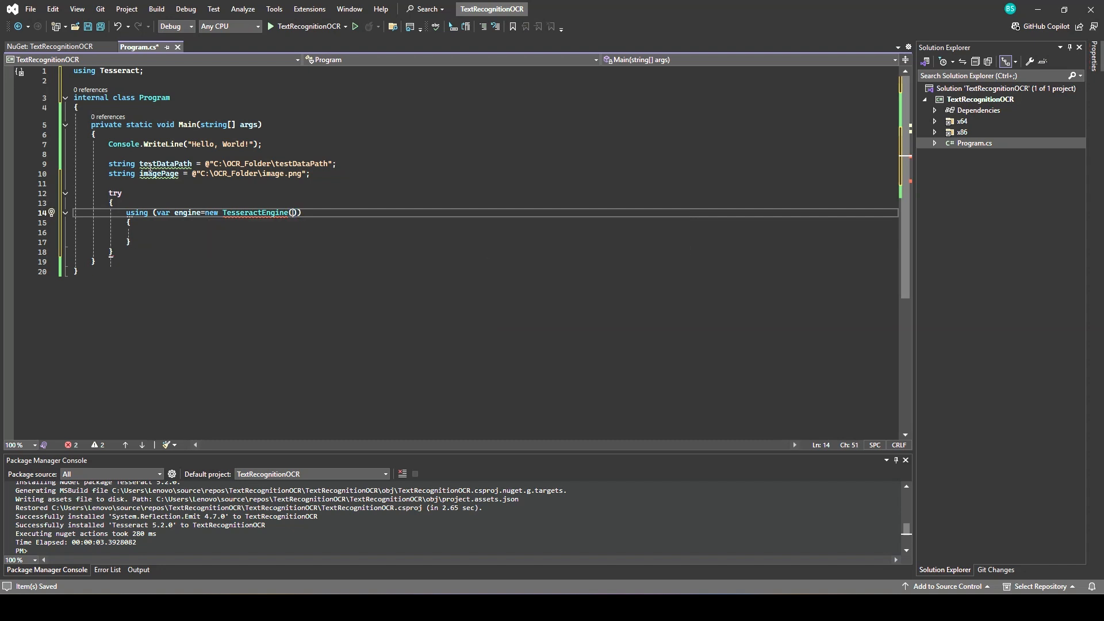
type("testDataPath,")
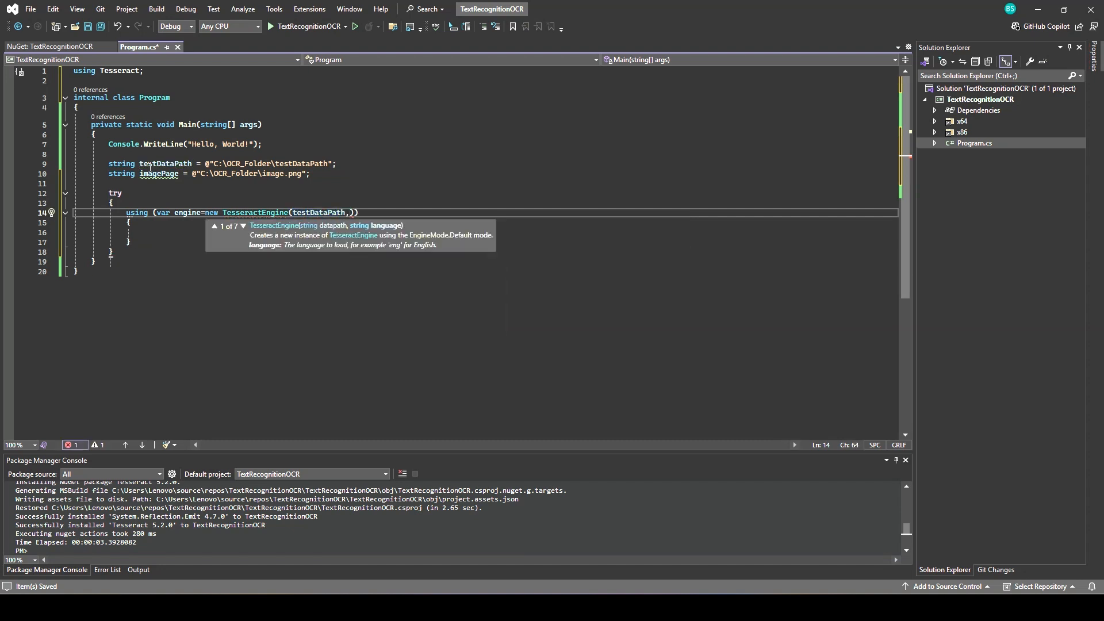
type("\"eng\"")
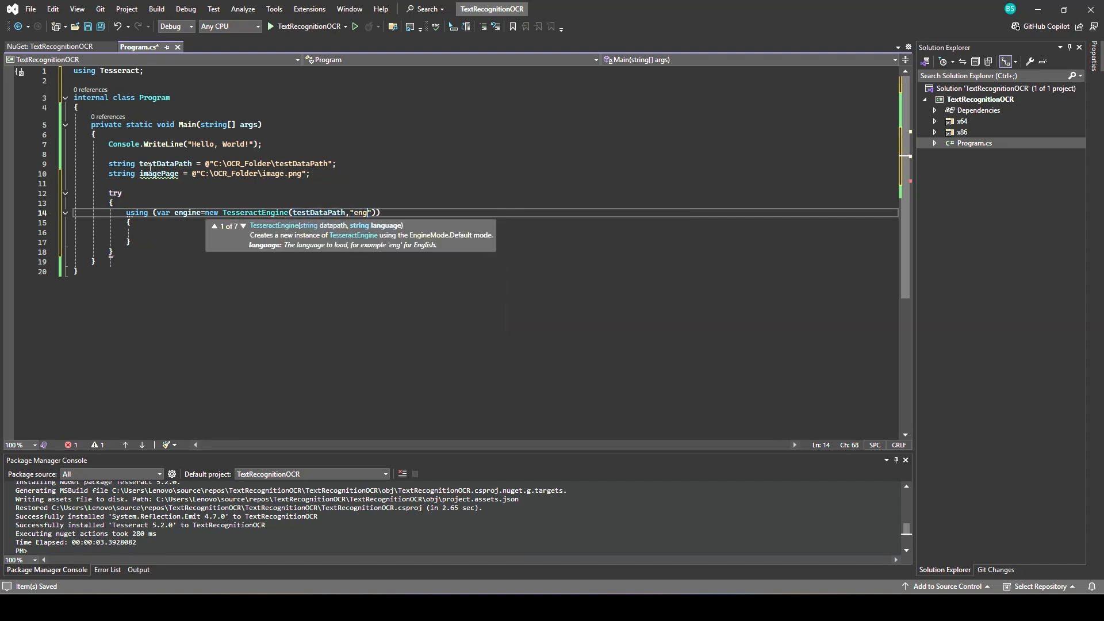
type(",EngineMode.Default")
type("va")
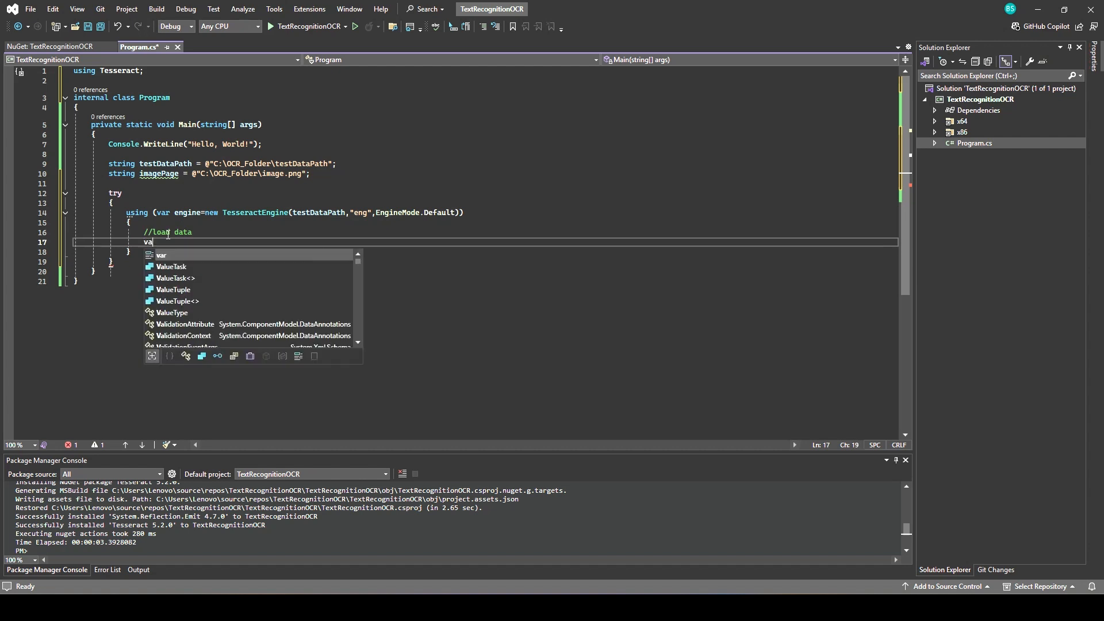
Load the image with Pix.LoadFromFile, process it into result, and begin result.GetText
type("using (var img=")
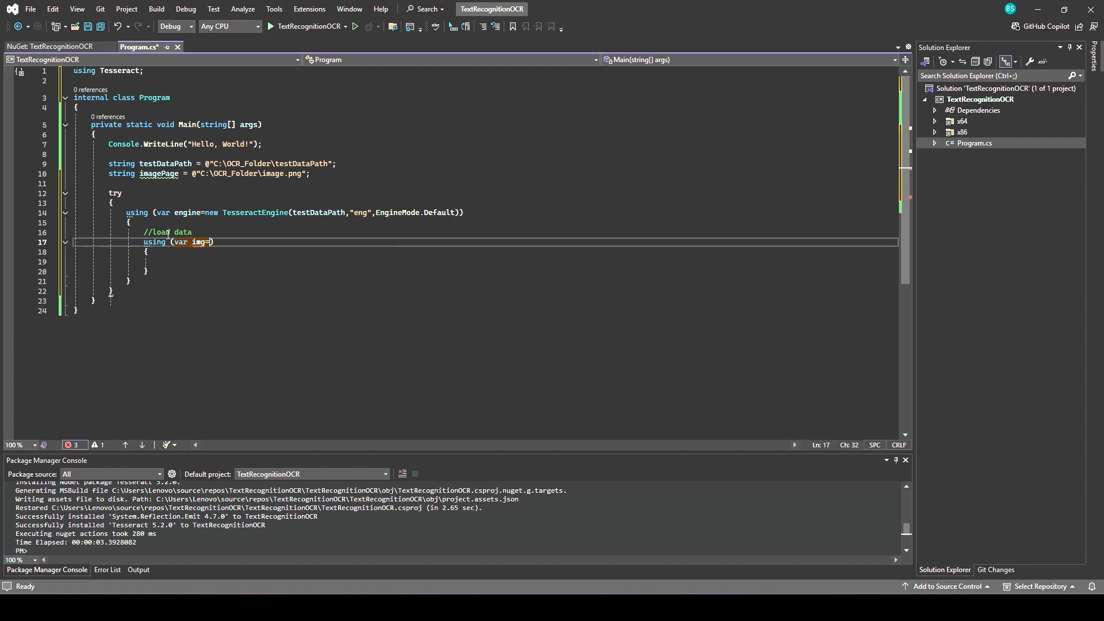
type("Pix.LoadFromFile(imagePath")
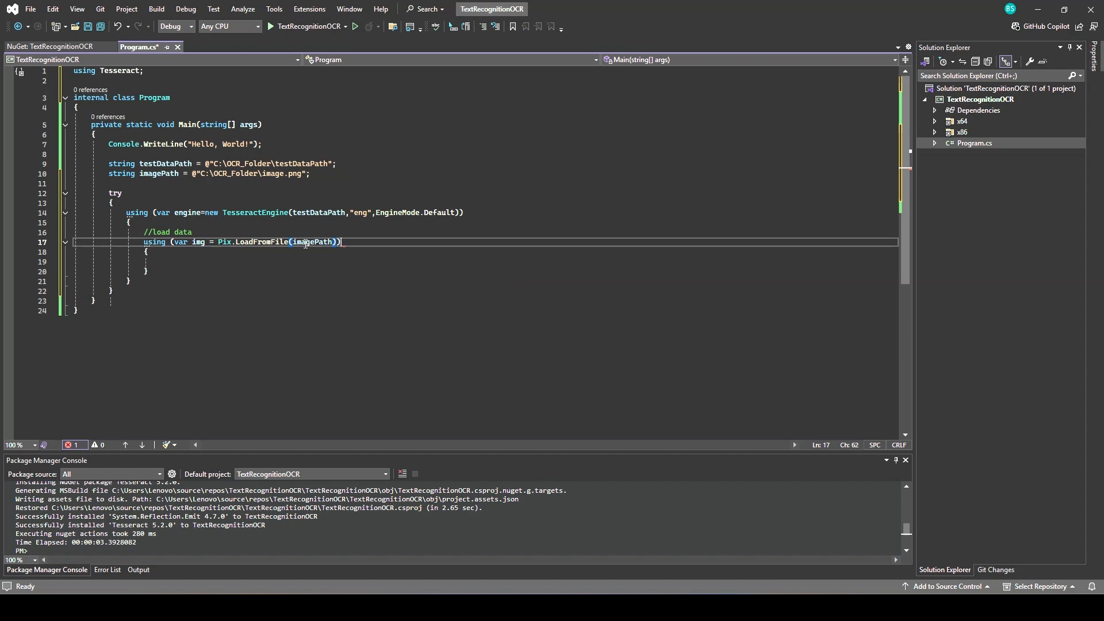
type("var result")
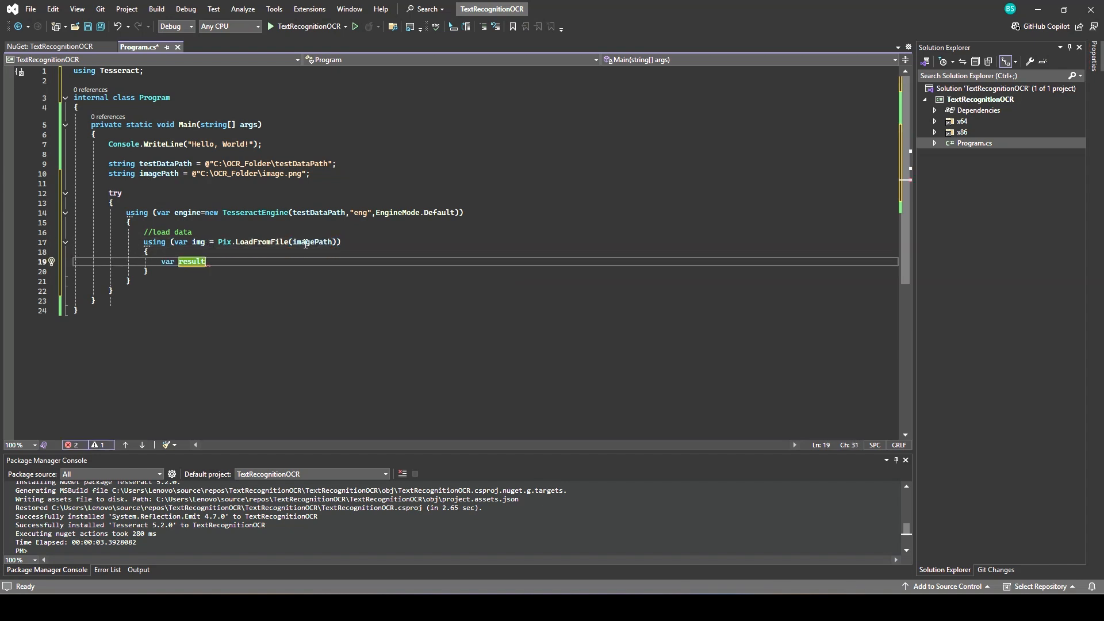
type("=engine.Process(img);")
type("Console.WriteLine( $\"Recognized Text: {")
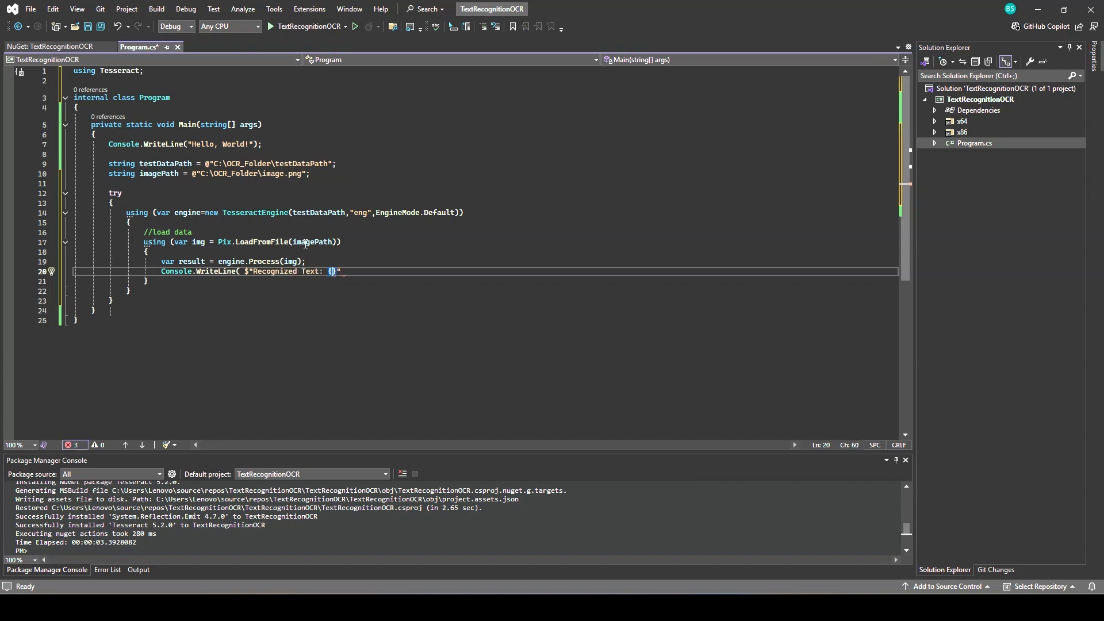
type("result.gette")
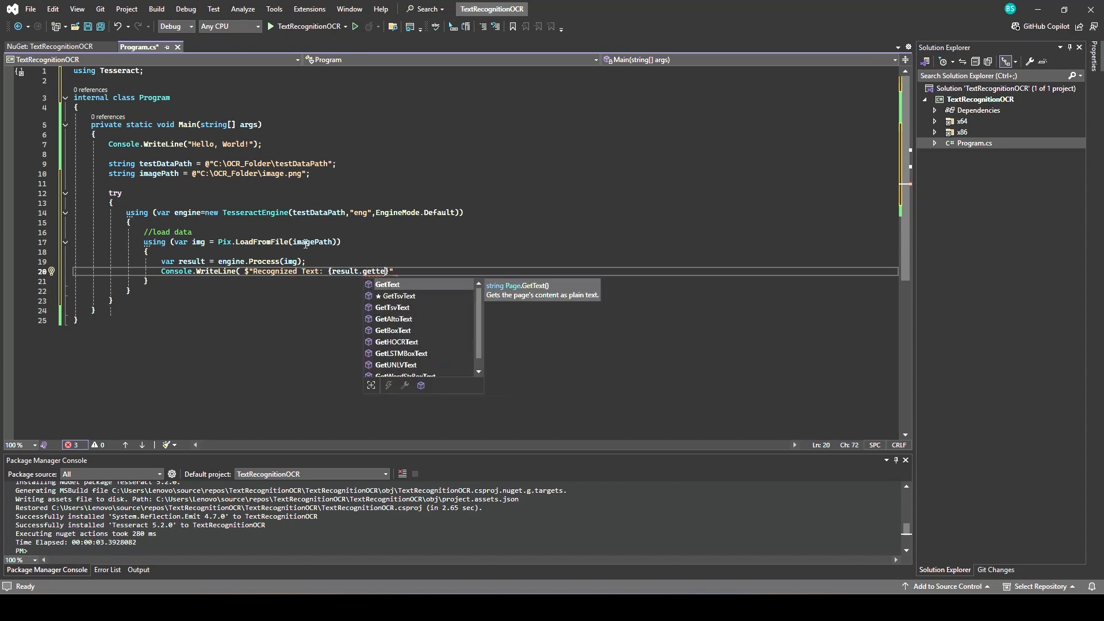
Complete GetText and add a Console.WriteLine showing the mean confidence
key("Tab")
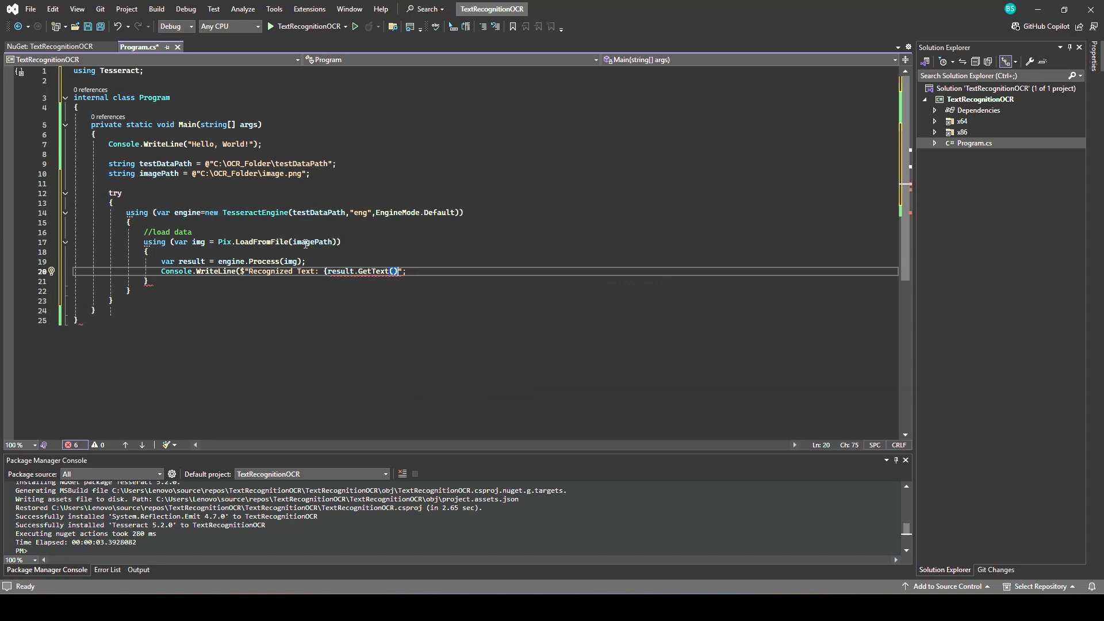
type("Console.WriteLine(\"confidence")
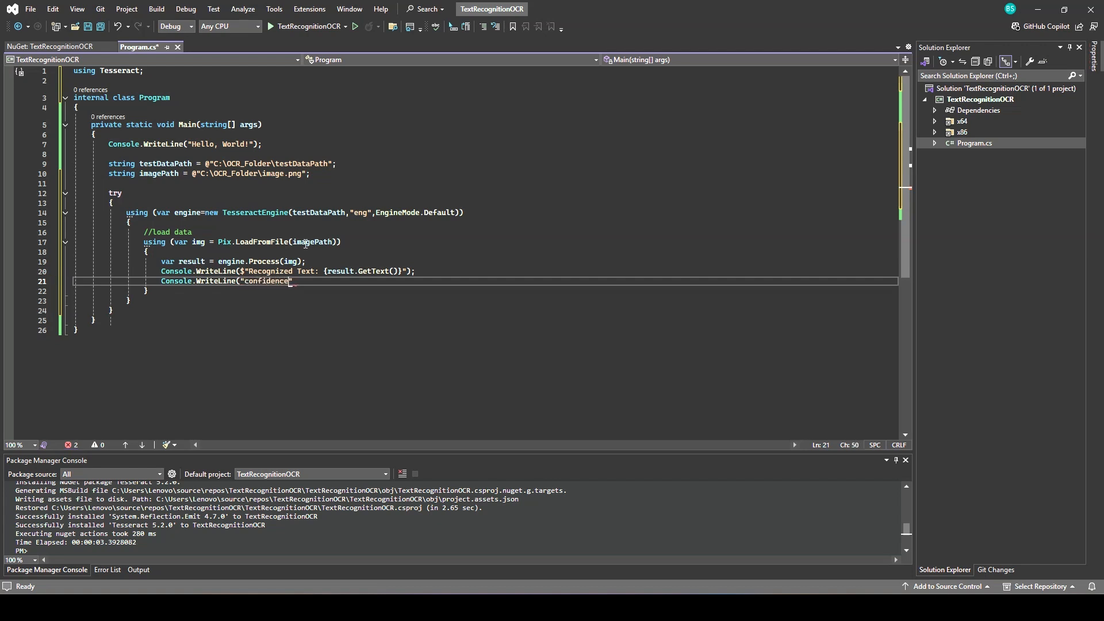
type(": {}")
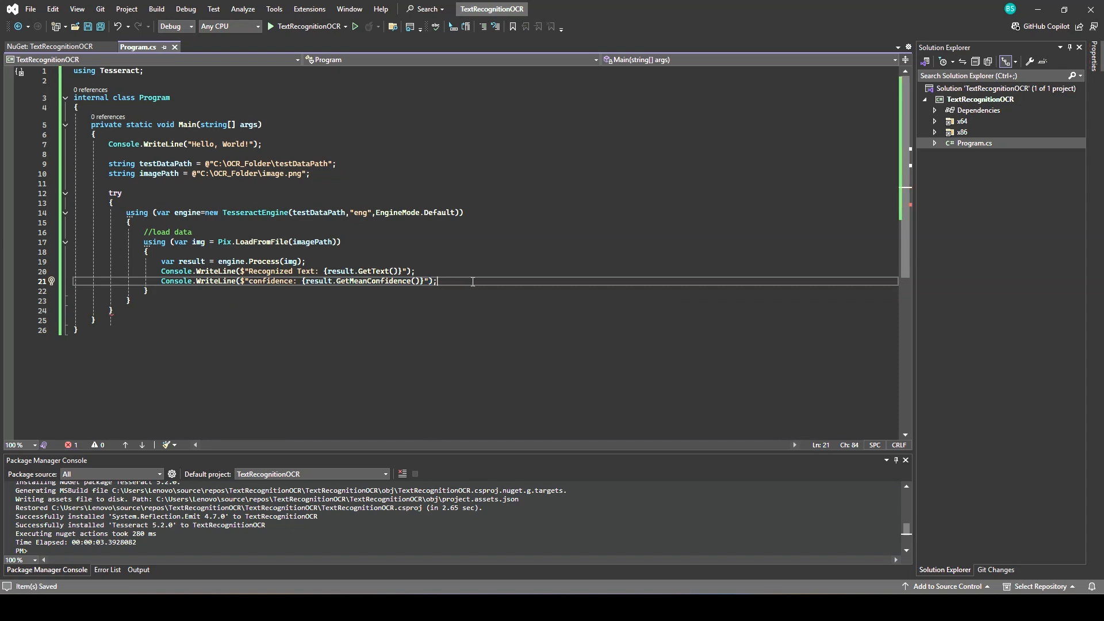
Add a catch (Exception ex) block that prints ex.Message
type("catch (Exception ex) {")
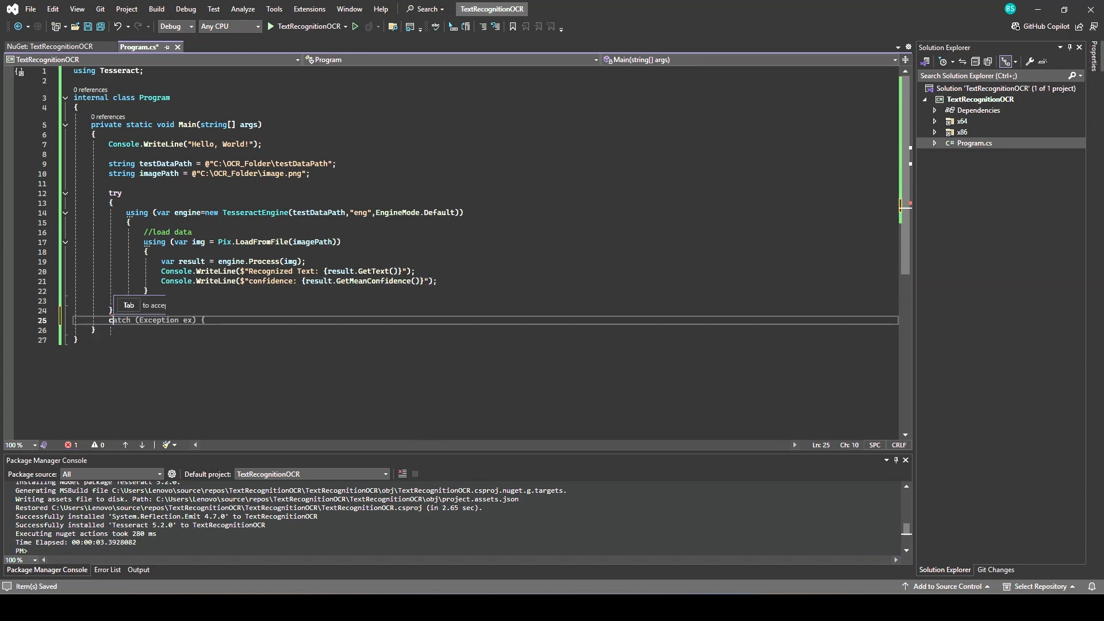
type("con")
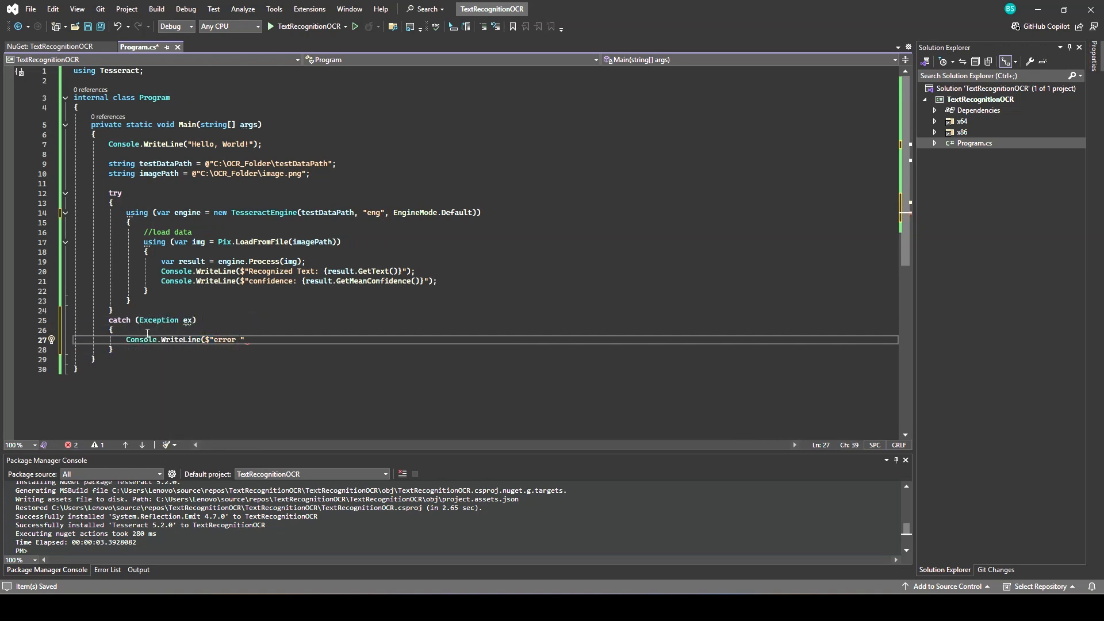
type(": {ex.Message}\"")
left_click(210, 173)
type("3")
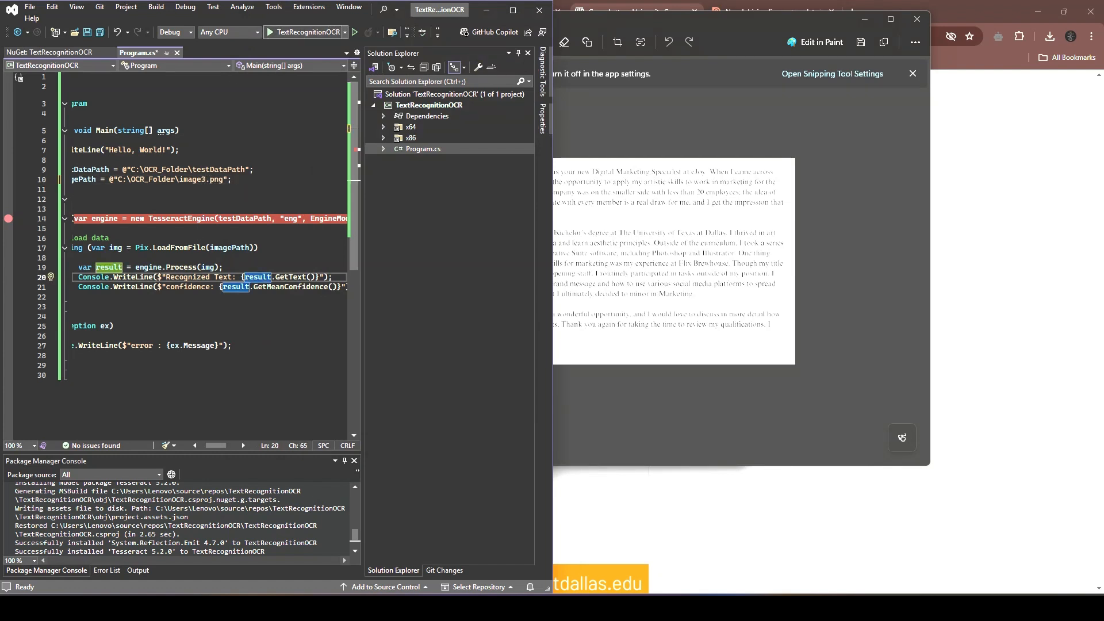
Start the OCR app under the debugger
left_click(355, 32)
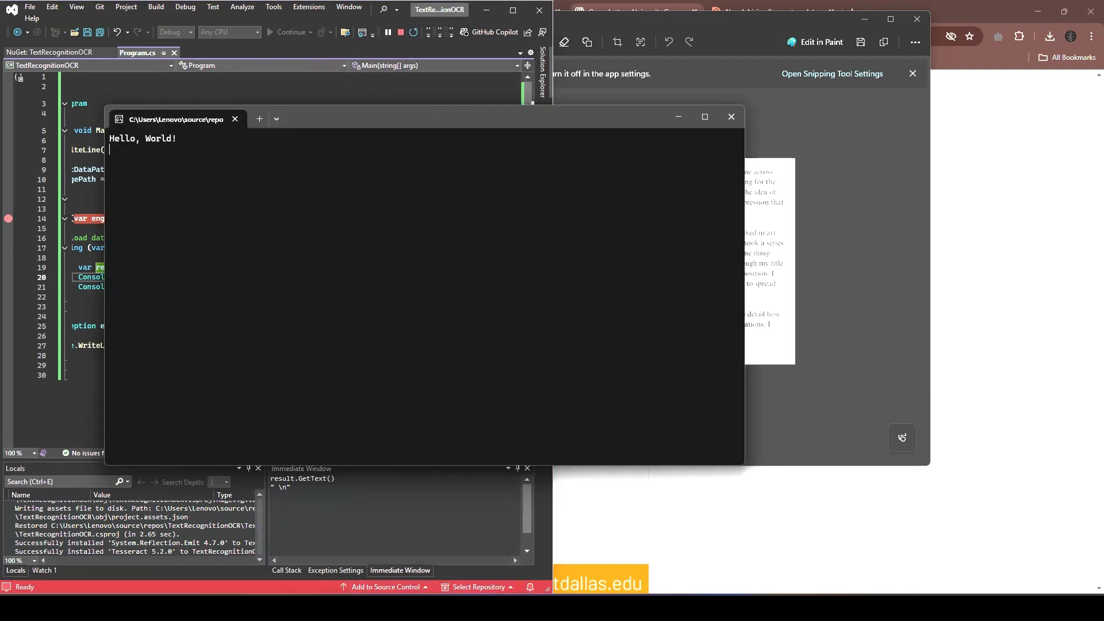